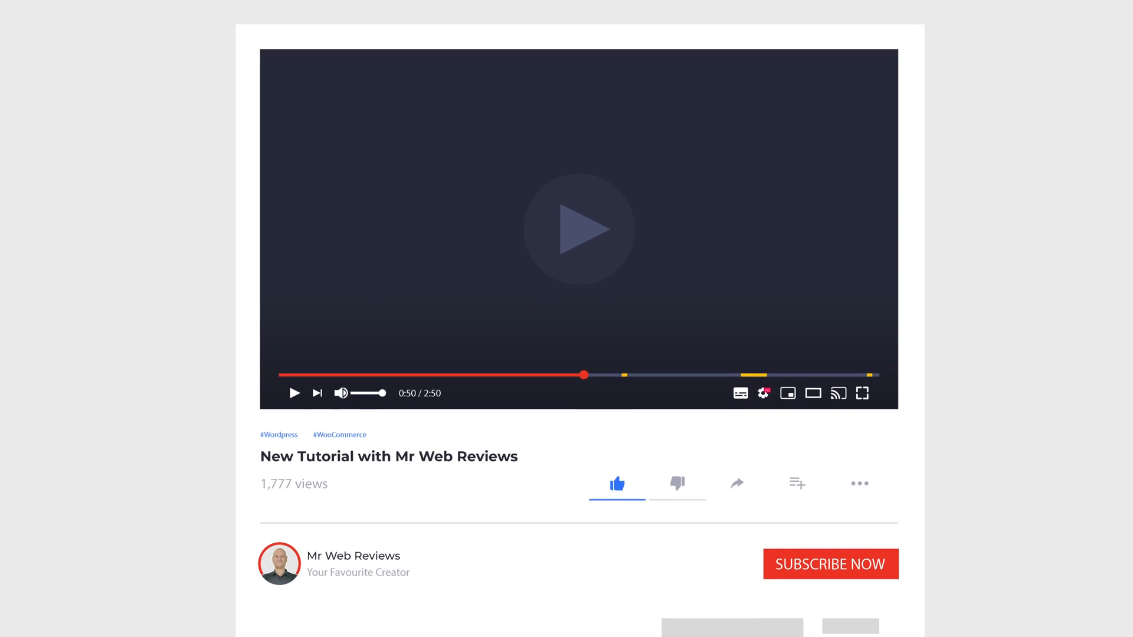
- Open the demo.mrwebreviews.com 'Launch One-Click Demo' link from the video description
scroll("down", 3)
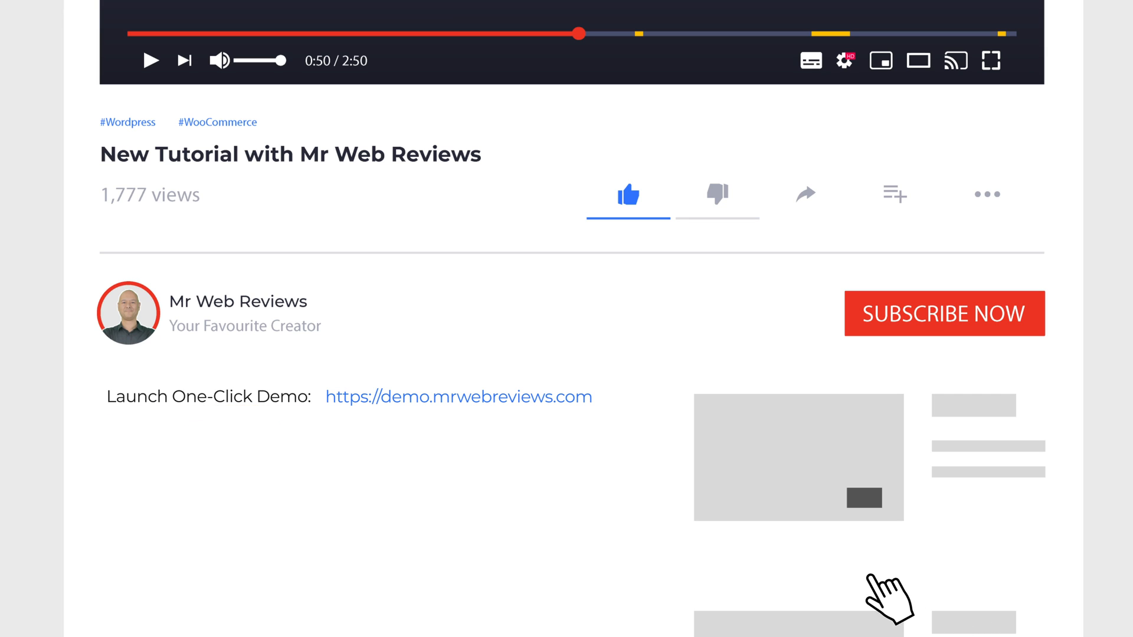
mouse_move(461, 420)
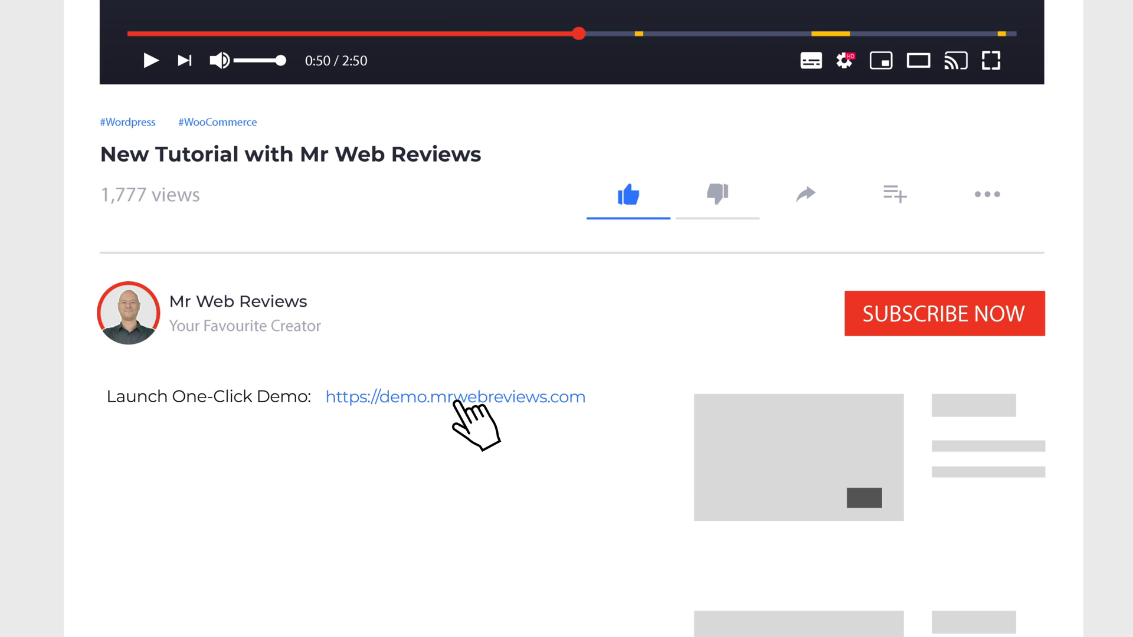
left_click(455, 397)
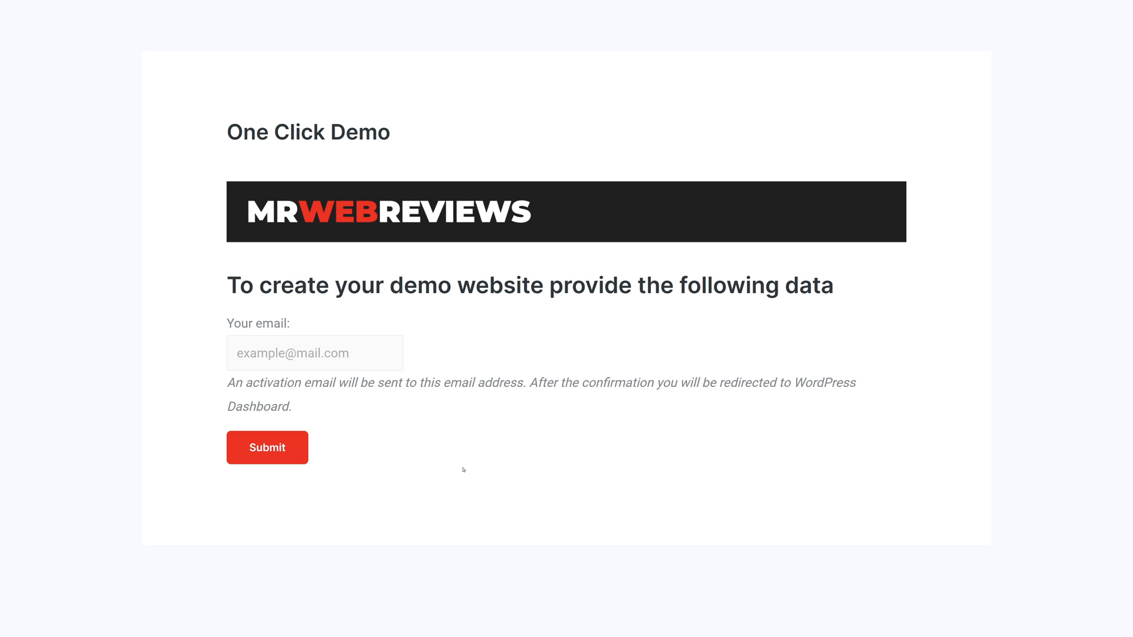
- Enter an email address in the demo form and submit it
left_click(315, 353)
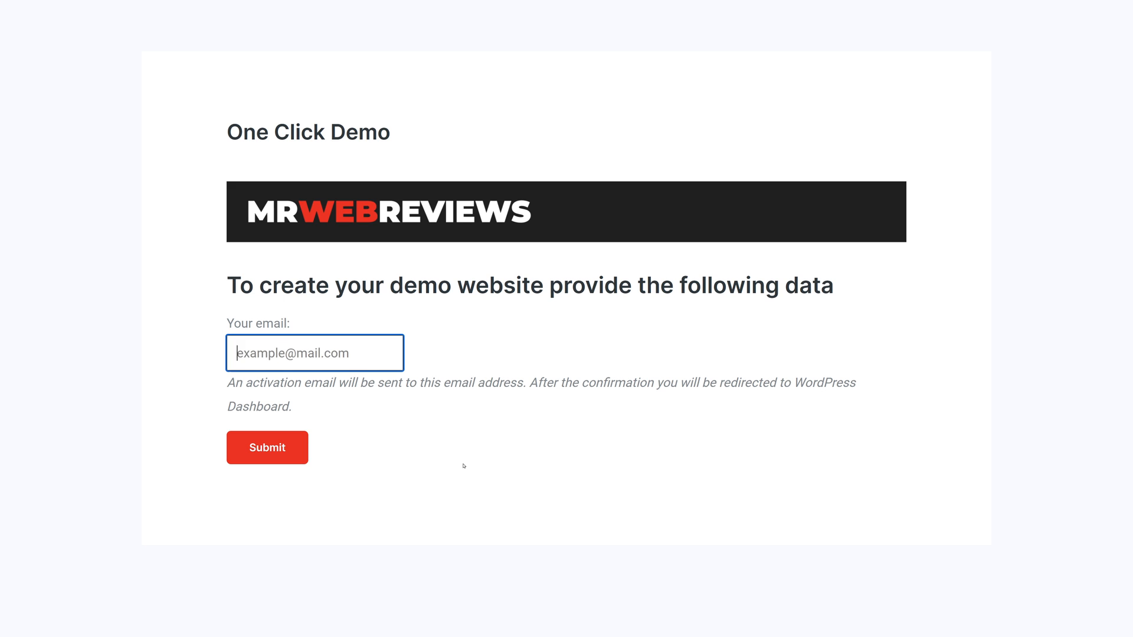
left_click(267, 447)
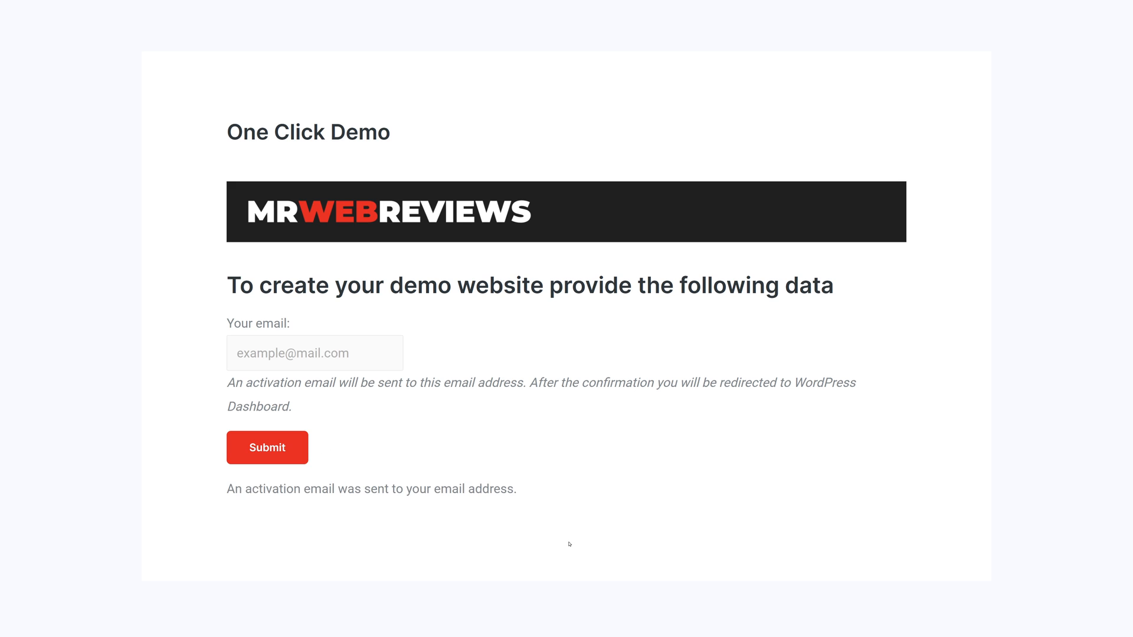
mouse_move(327, 513)
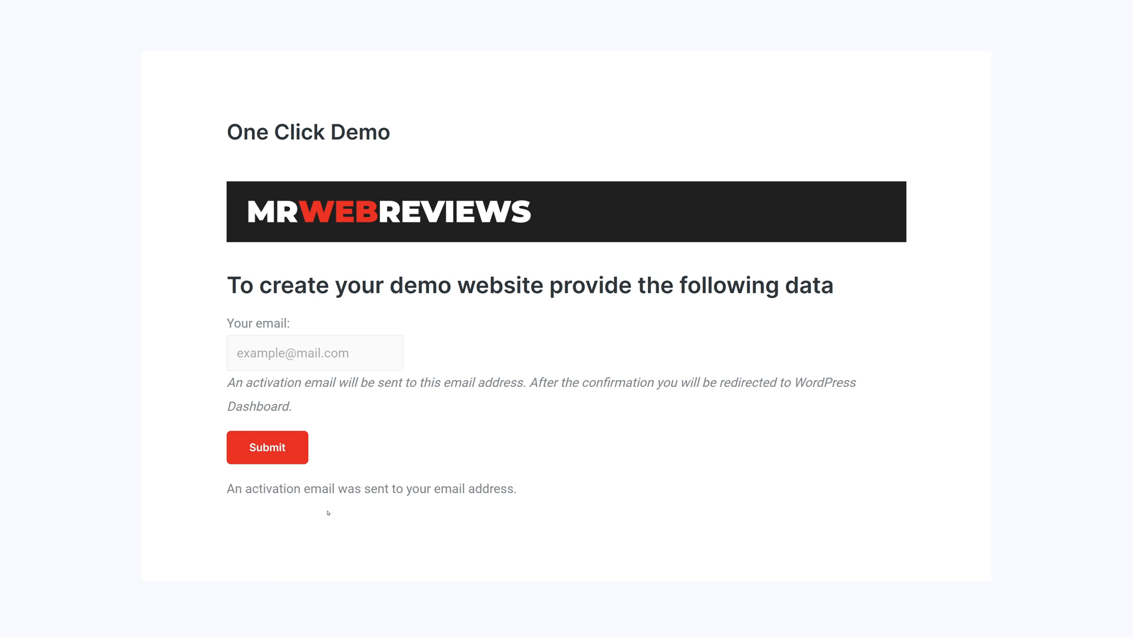
mouse_move(529, 538)
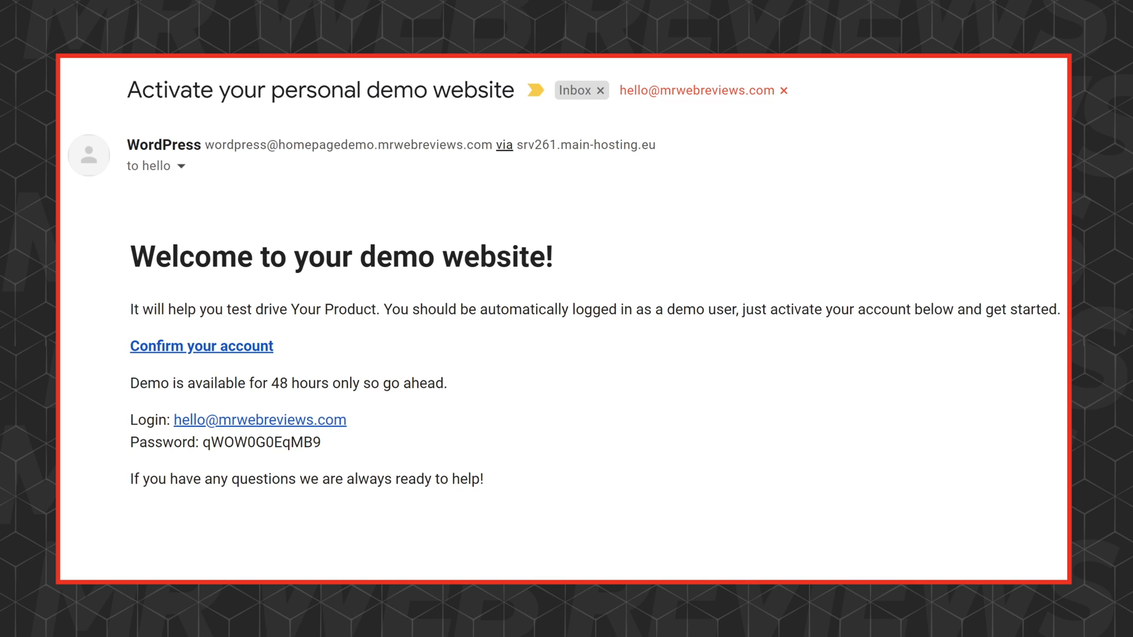
mouse_move(257, 355)
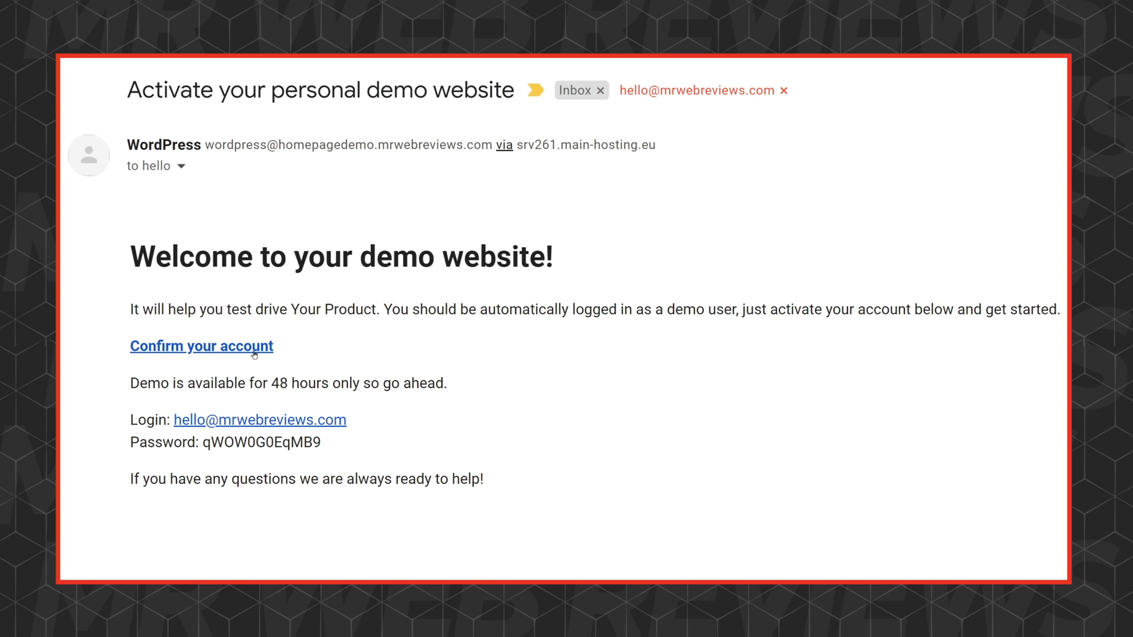
- Follow 'Confirm your account' in the 'Activate your personal demo website' email
left_click(201, 346)
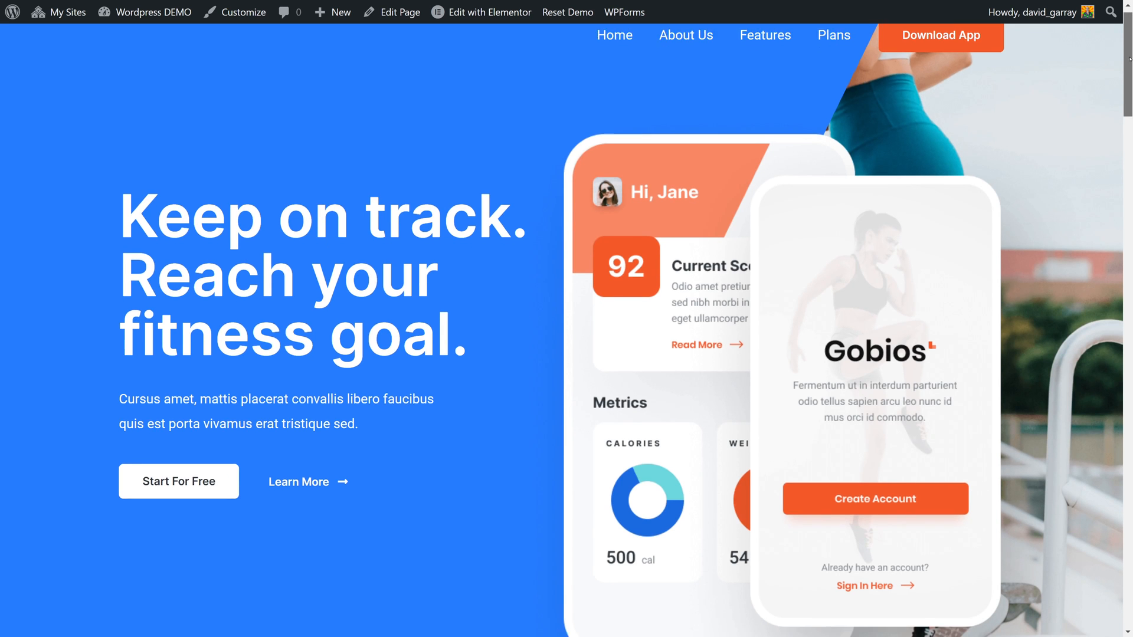
scroll("down", 3)
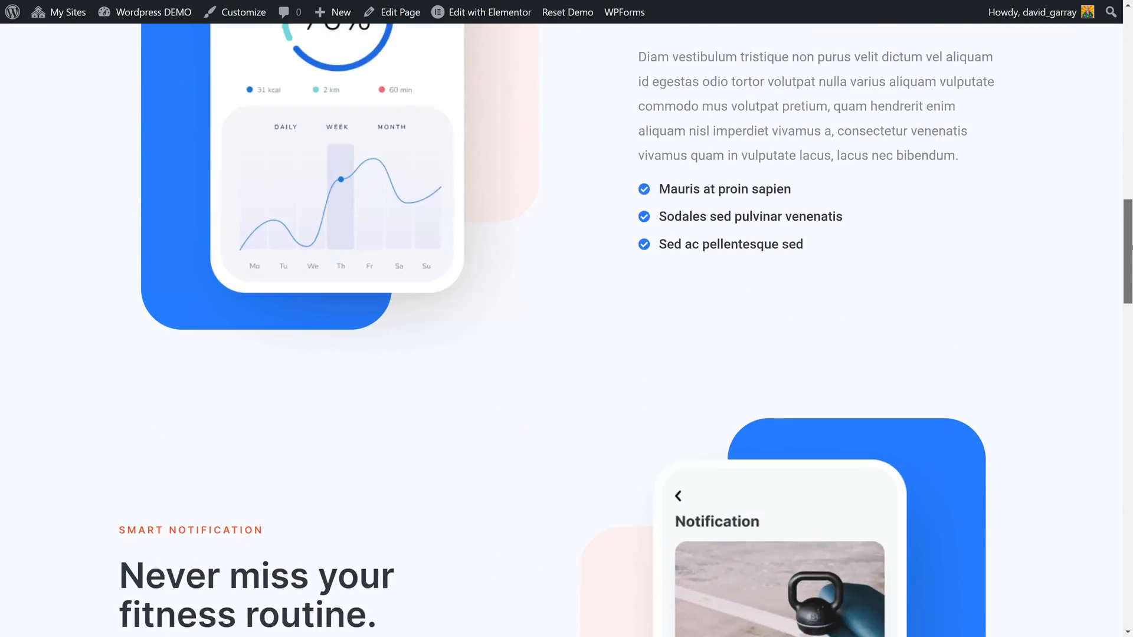
scroll("down", 3)
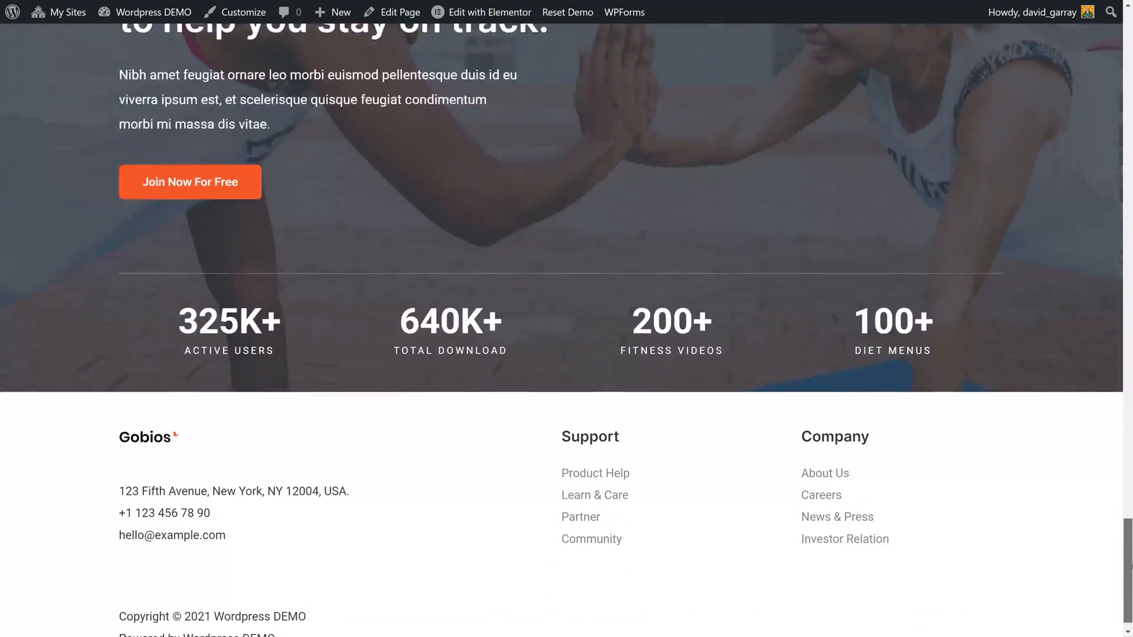
scroll("up", 3)
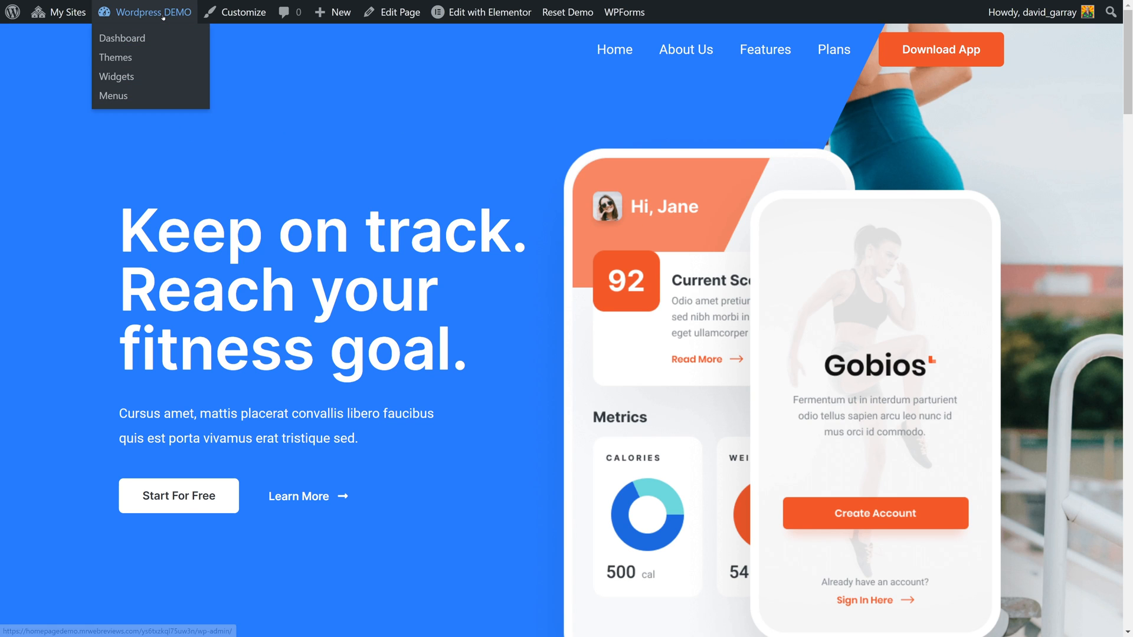
- Go to the Dashboard from the 'Wordpress DEMO' admin bar menu
left_click(122, 38)
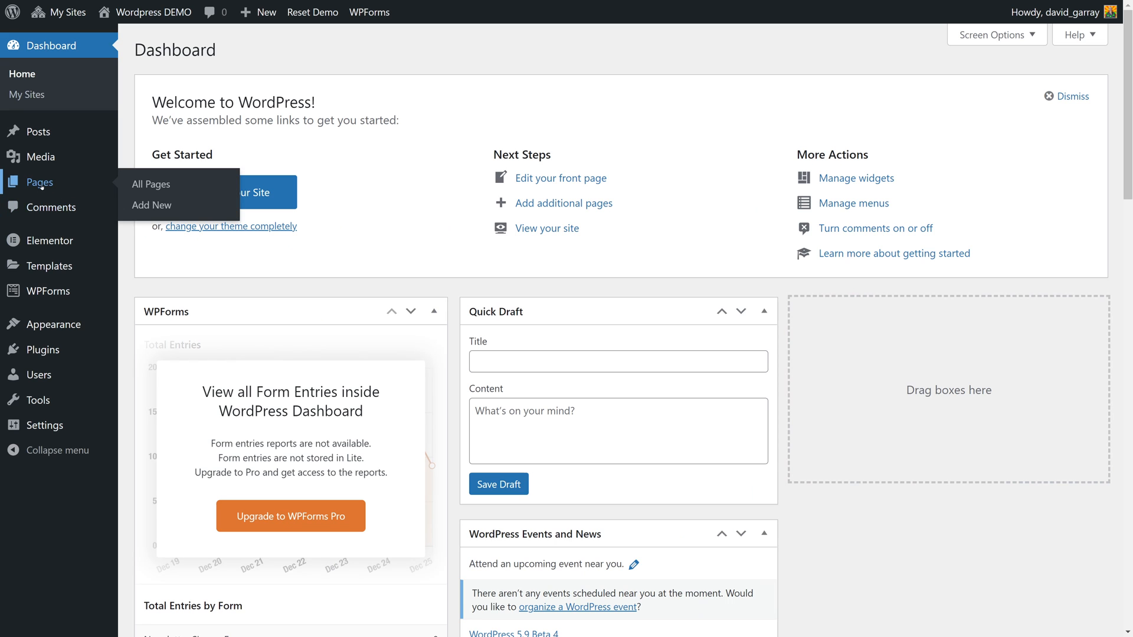
mouse_move(55, 246)
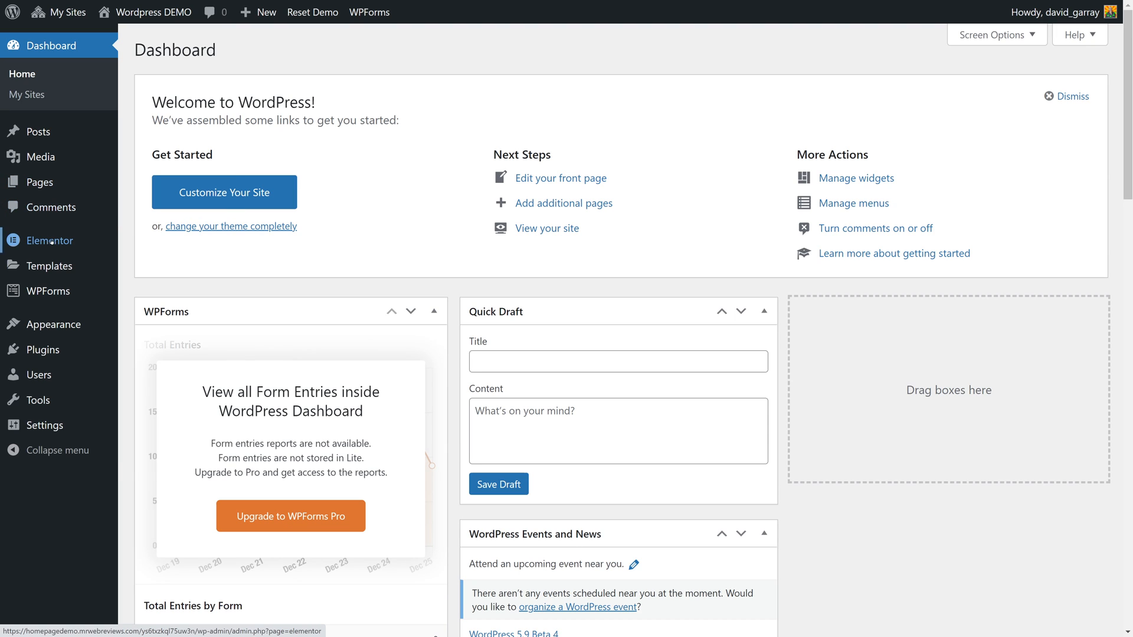
mouse_move(53, 291)
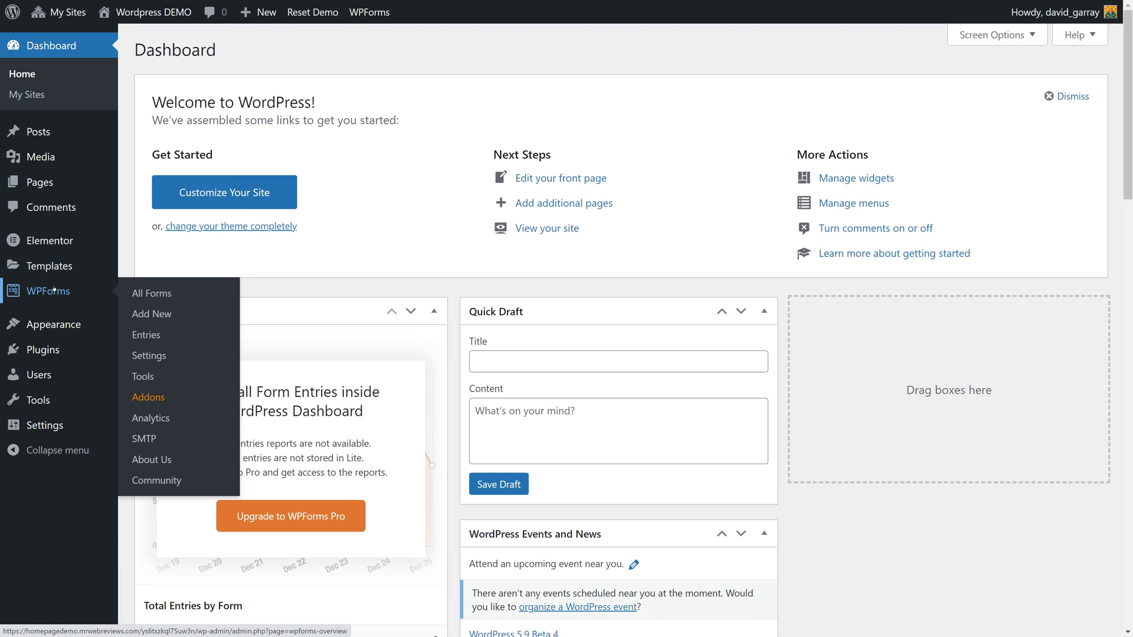
mouse_move(53, 325)
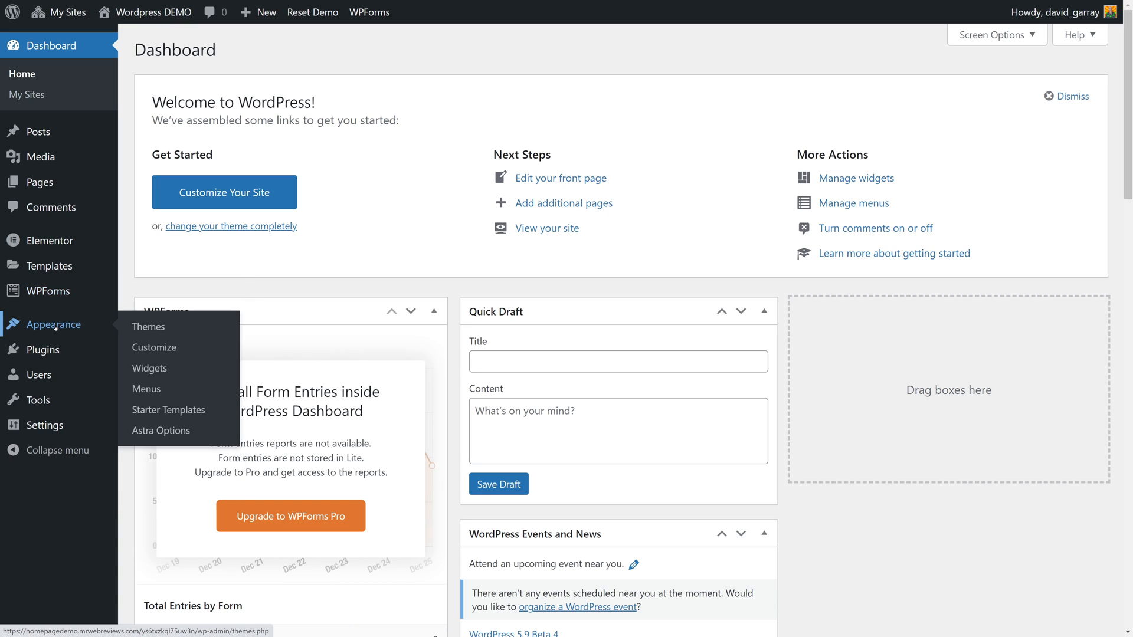
mouse_move(38, 375)
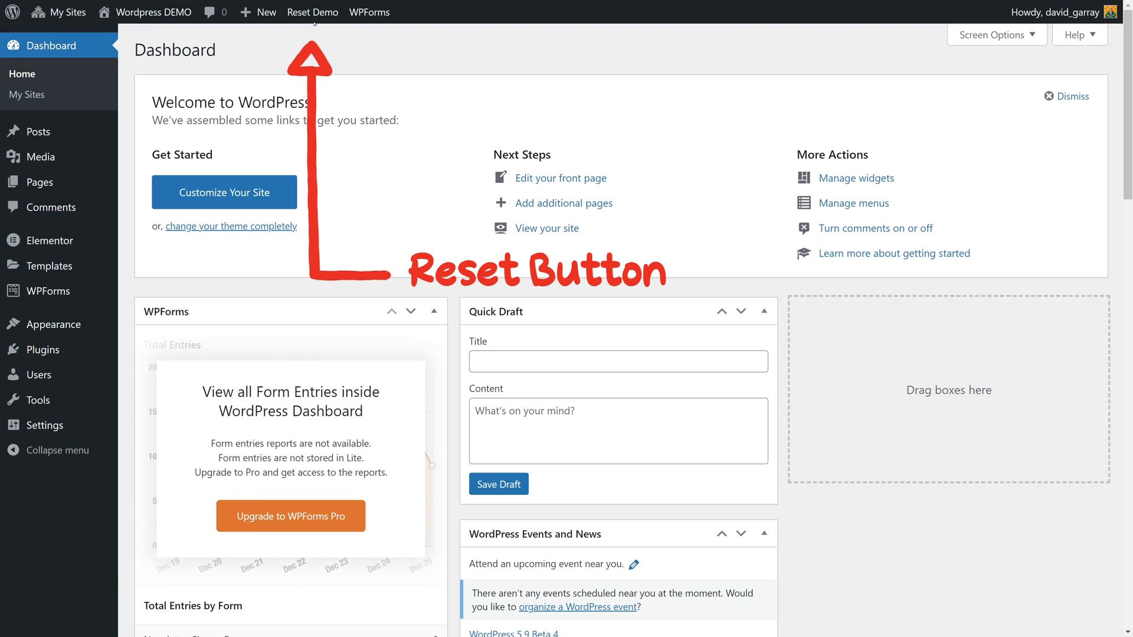
- Run Reset Demo from the admin bar, confirming and acknowledging the success message
left_click(312, 12)
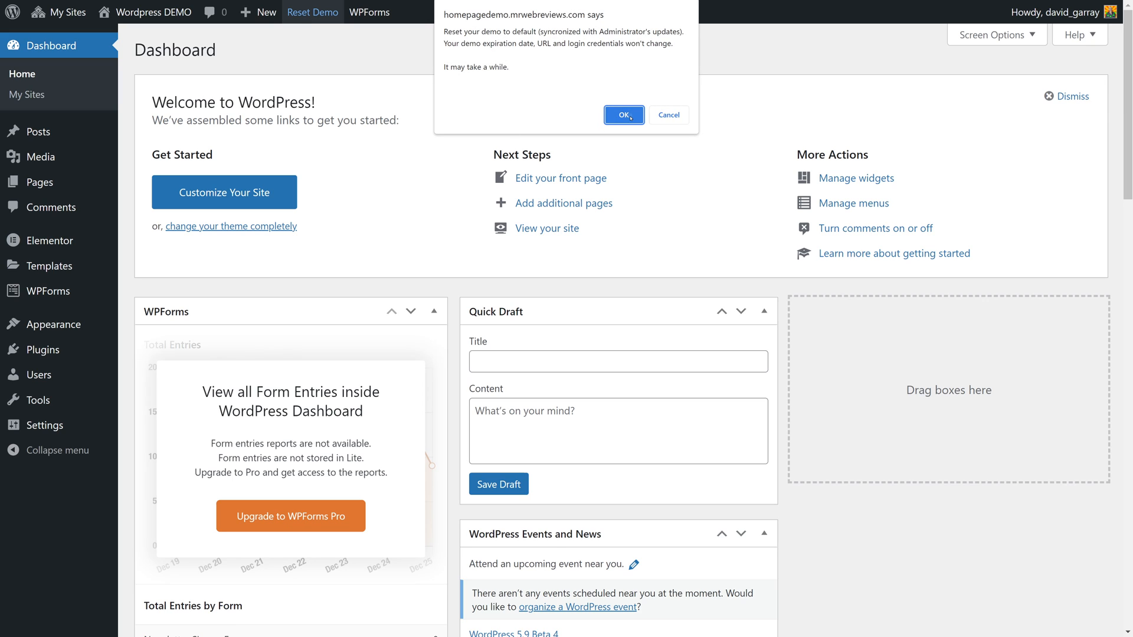
left_click(624, 114)
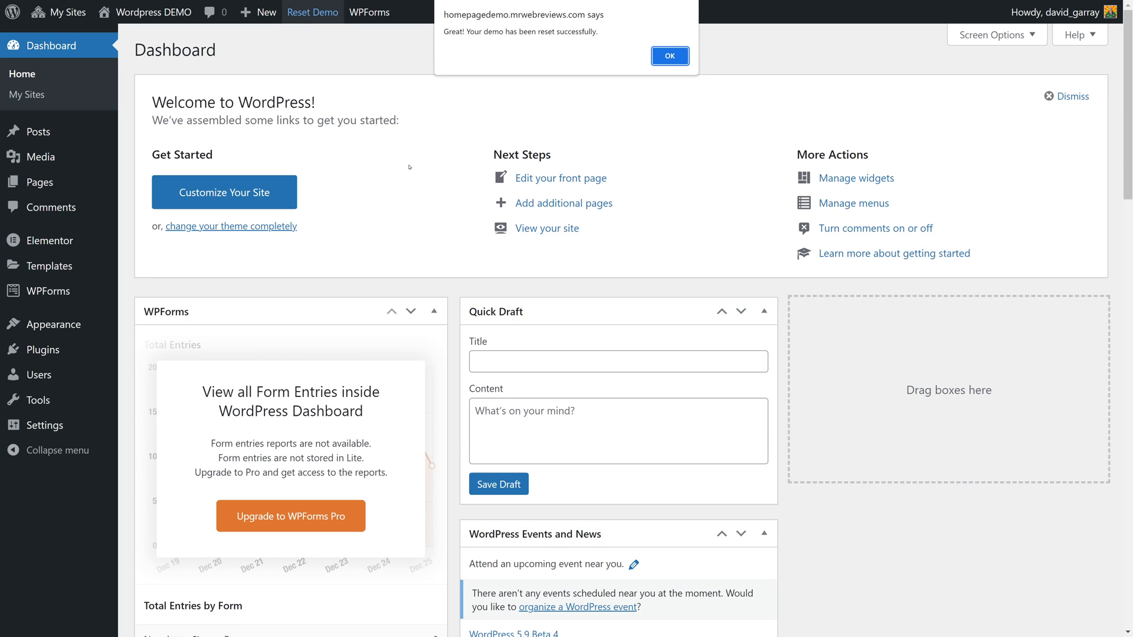
left_click(670, 55)
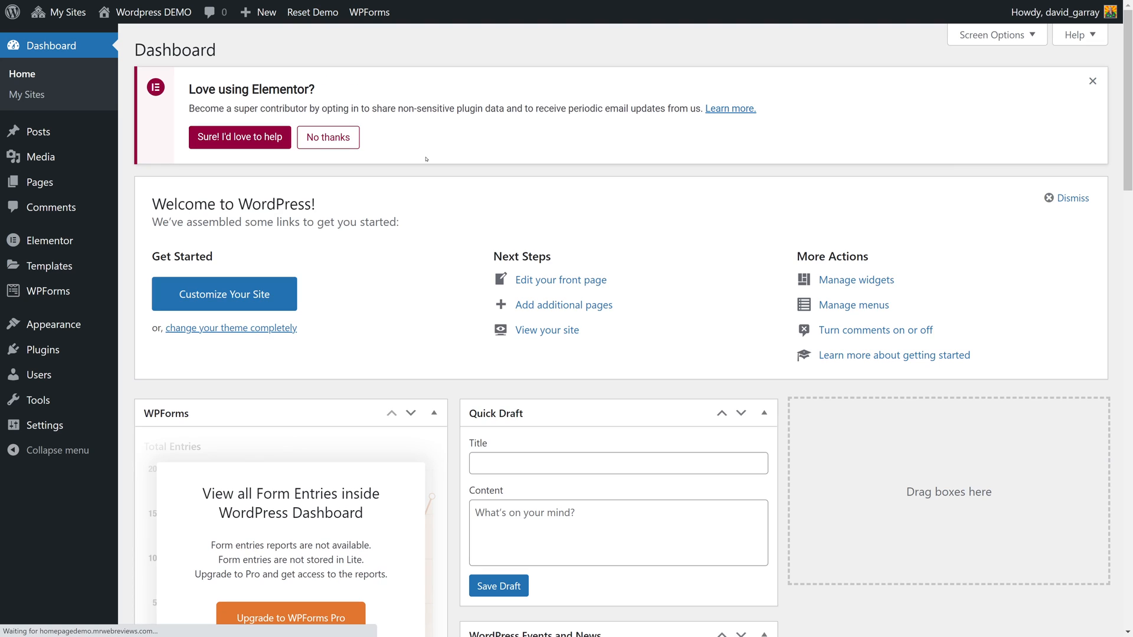